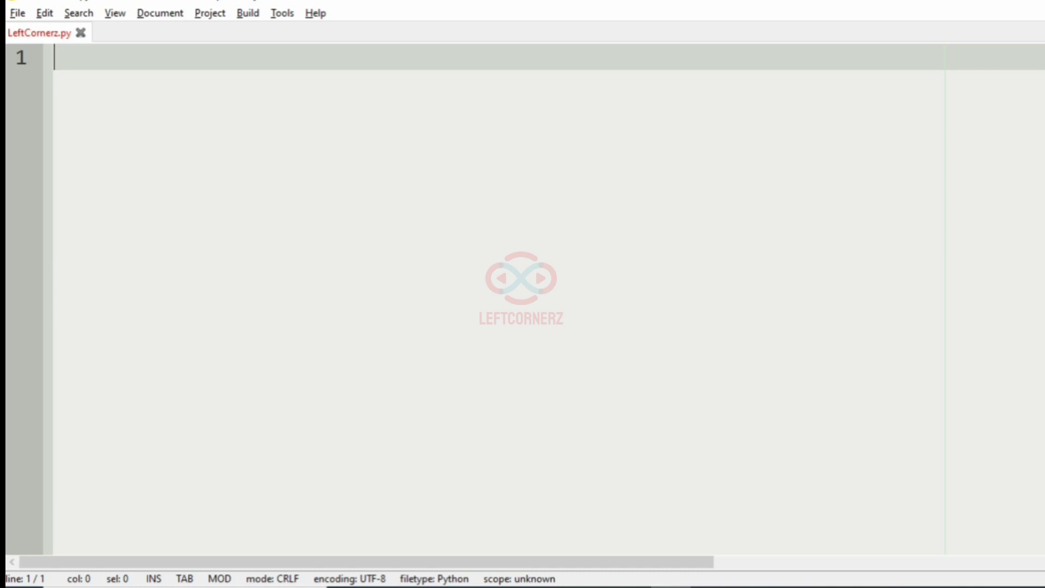
Write the statement: integers N and K produce the desired peak-hours pattern as shown.
text(Integer)
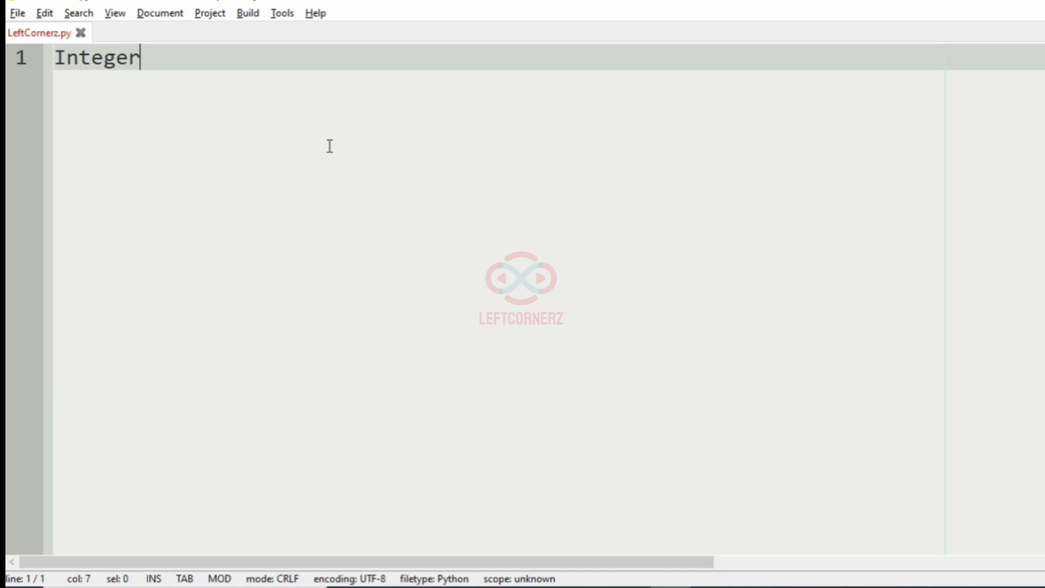
text(N ad)
text(Print the)
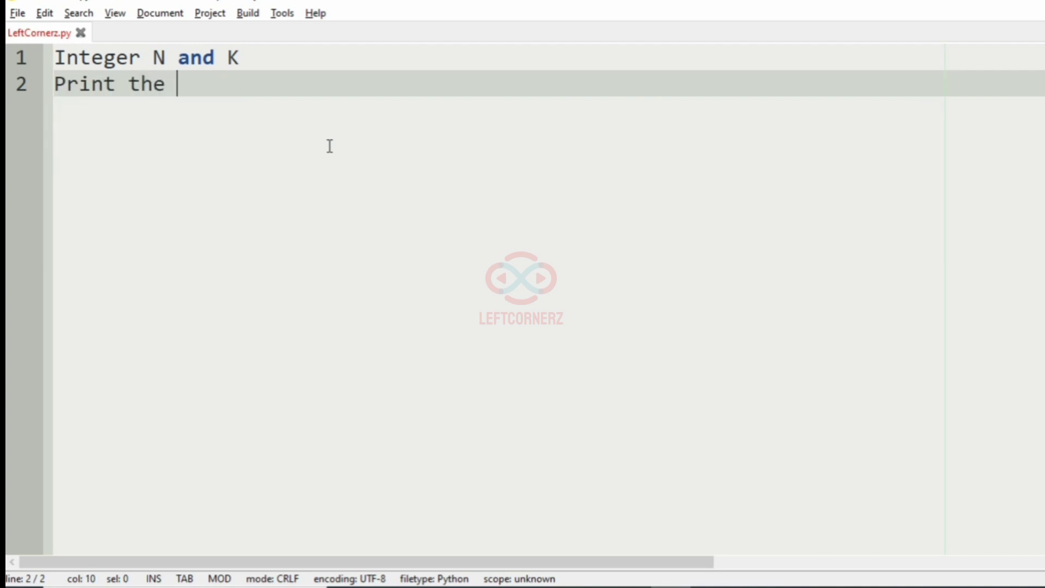
text(desired)
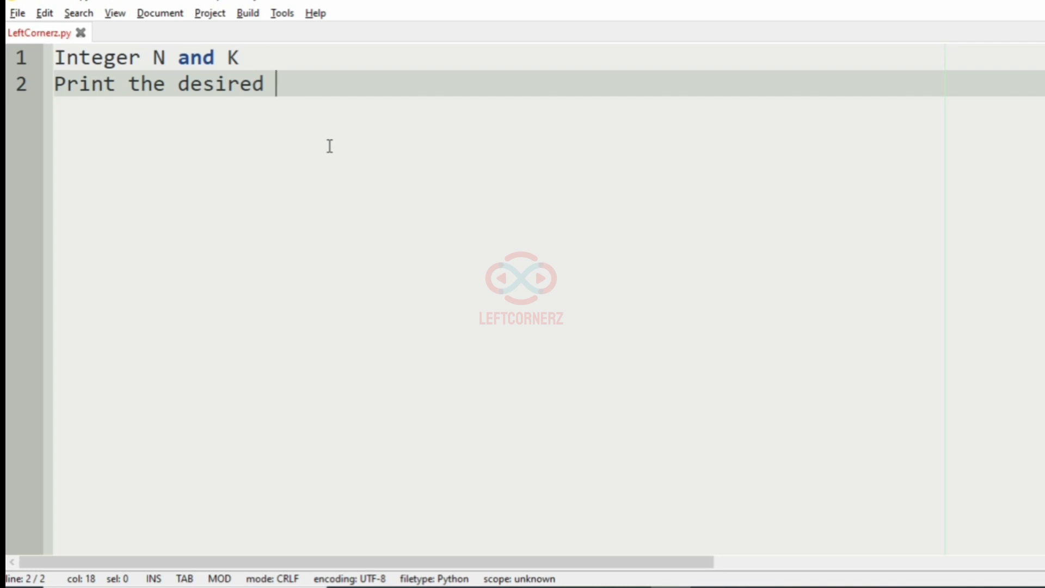
text(pea)
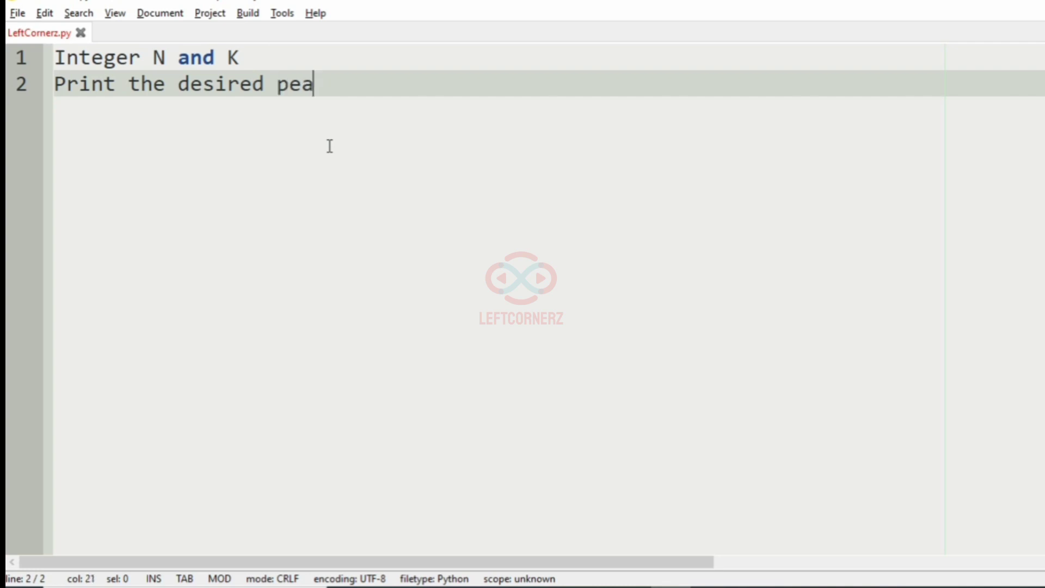
text(k hours)
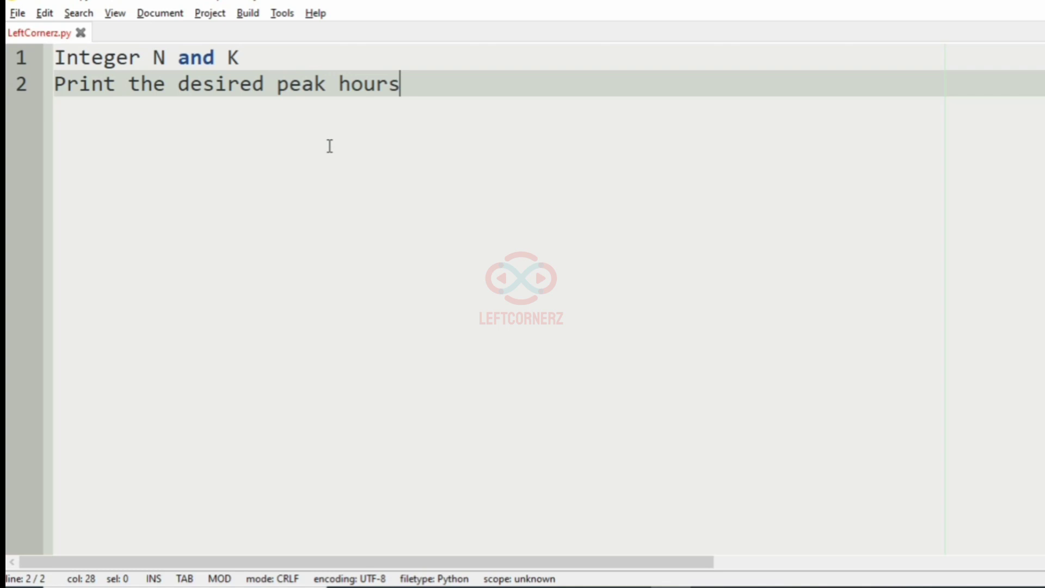
text(pattern)
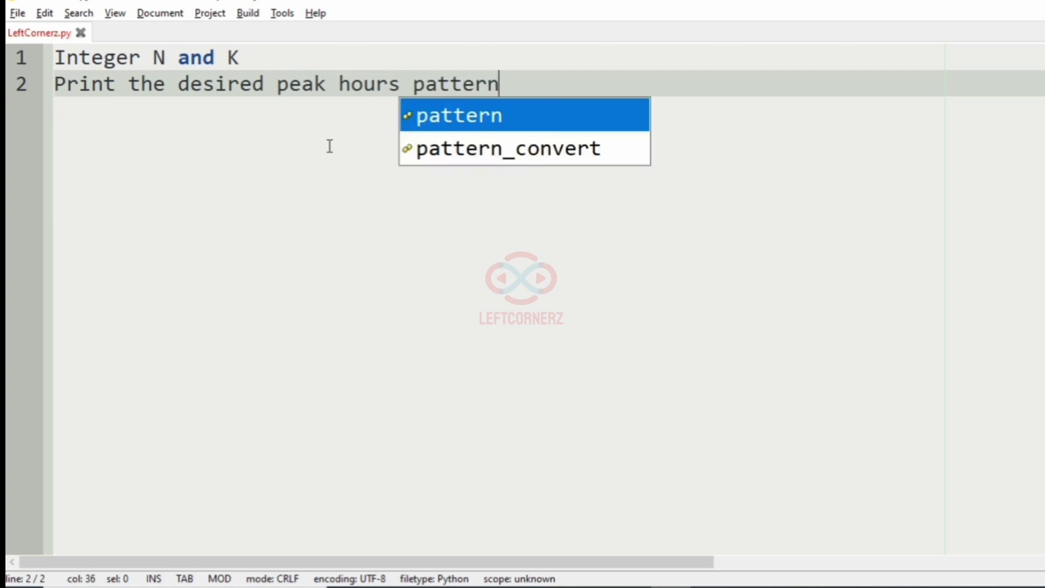
text(as shown in the output.)
text(15 4)
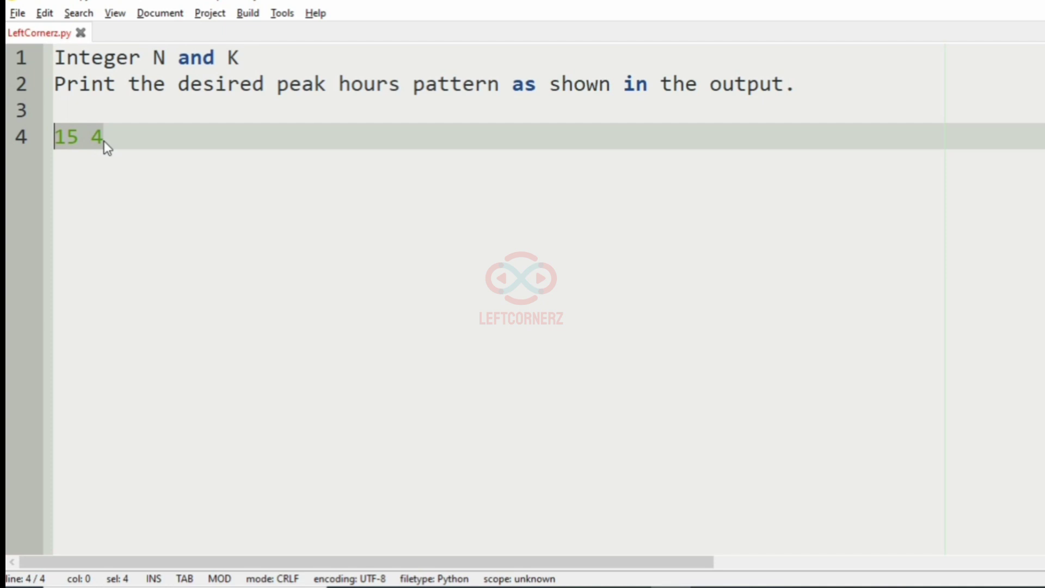
click(103, 139)
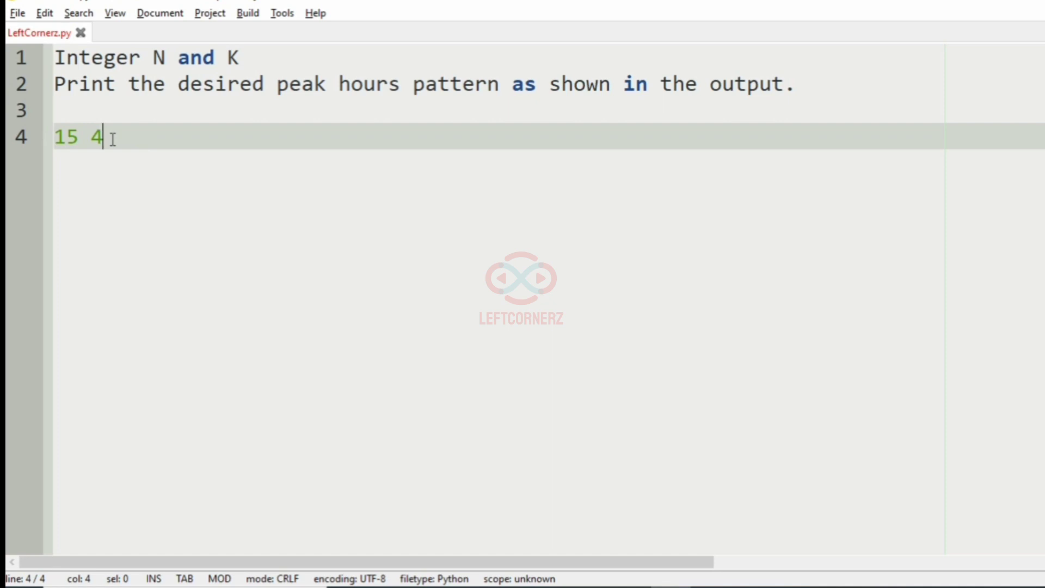
key(Enter)
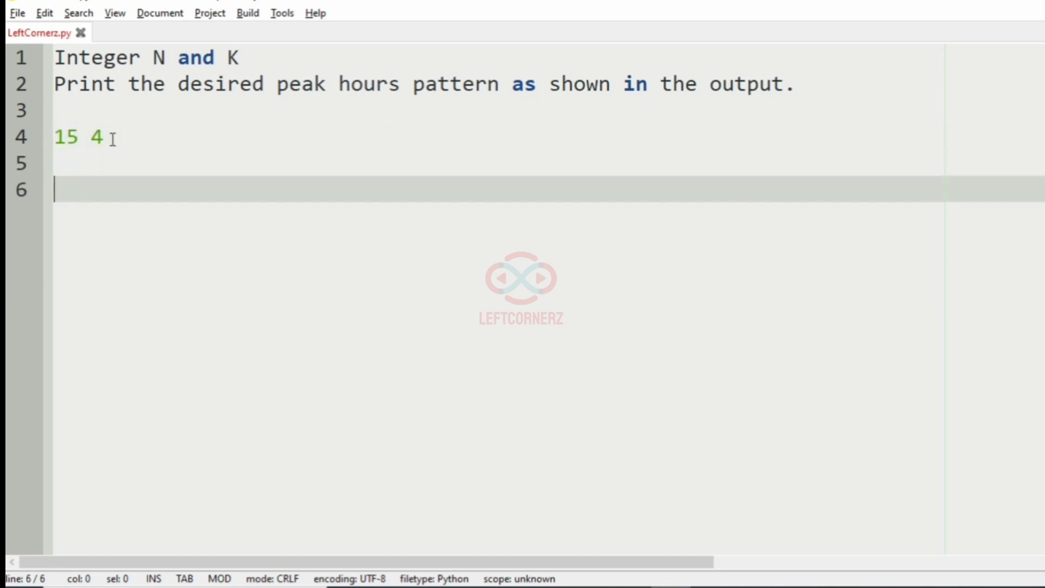
text(1)
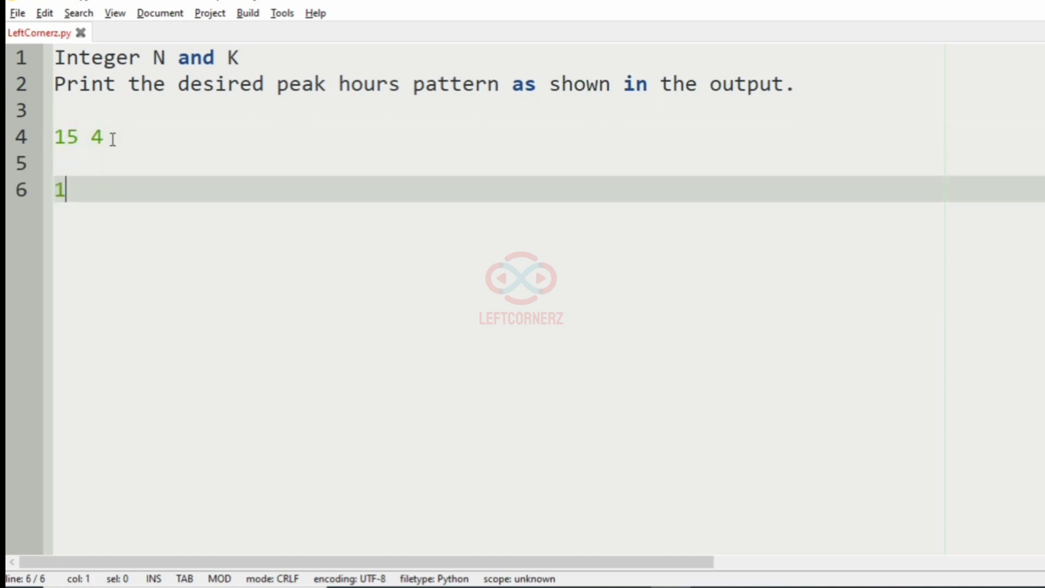
text(2 3 4)
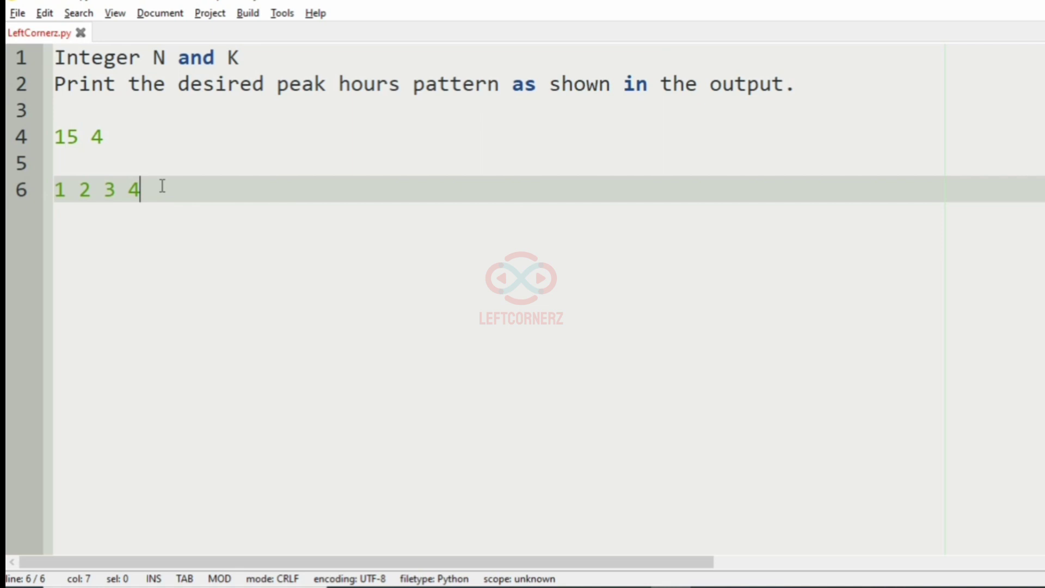
text(5)
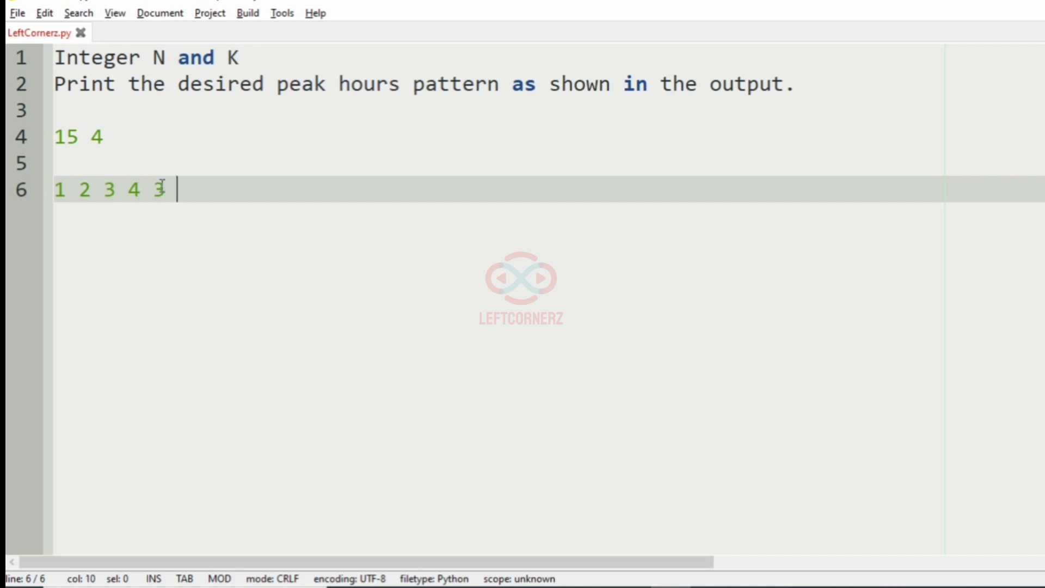
text(2 1)
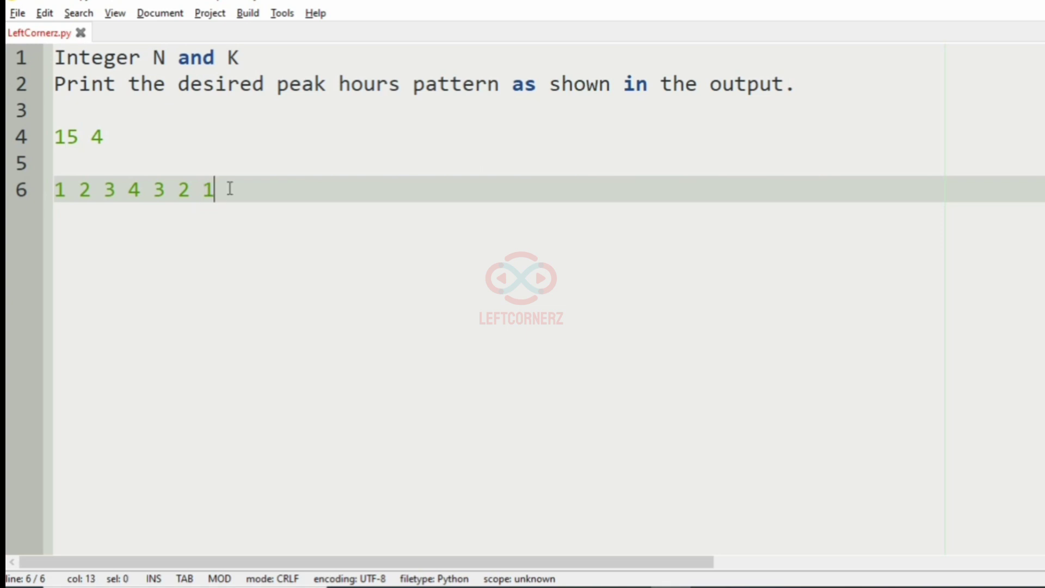
text(2)
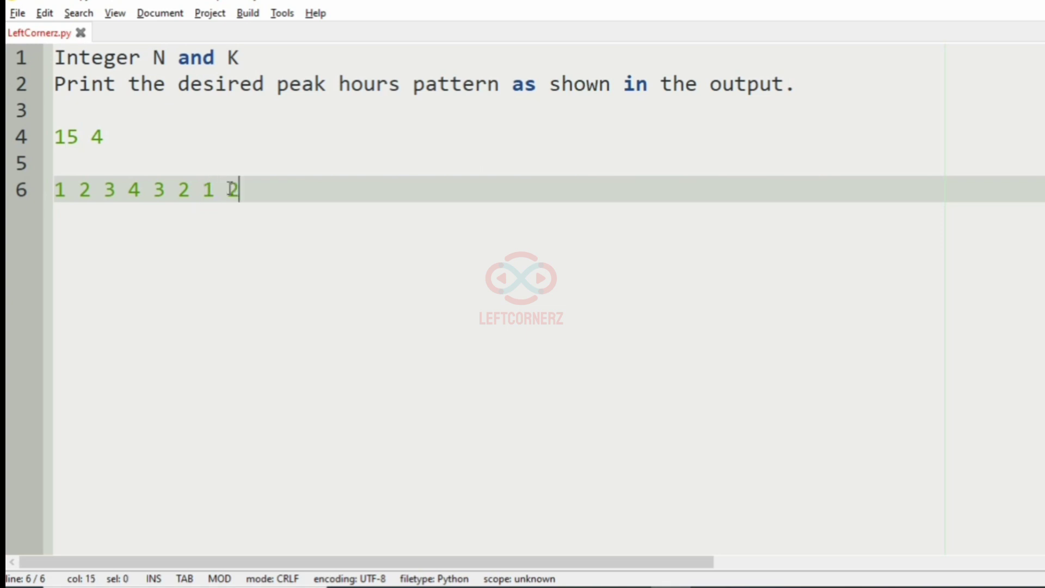
text(3)
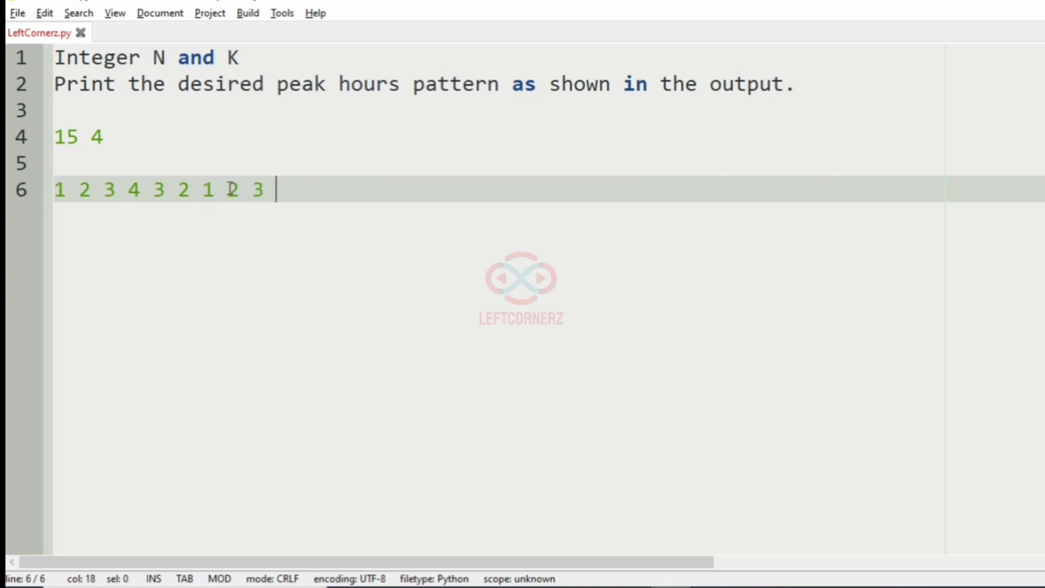
text(4)
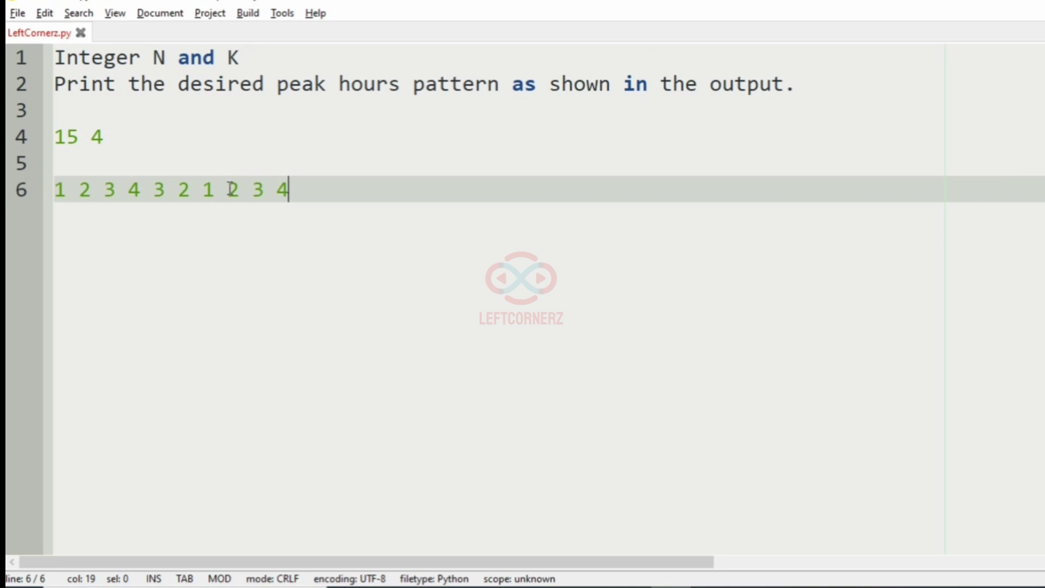
text(" ")
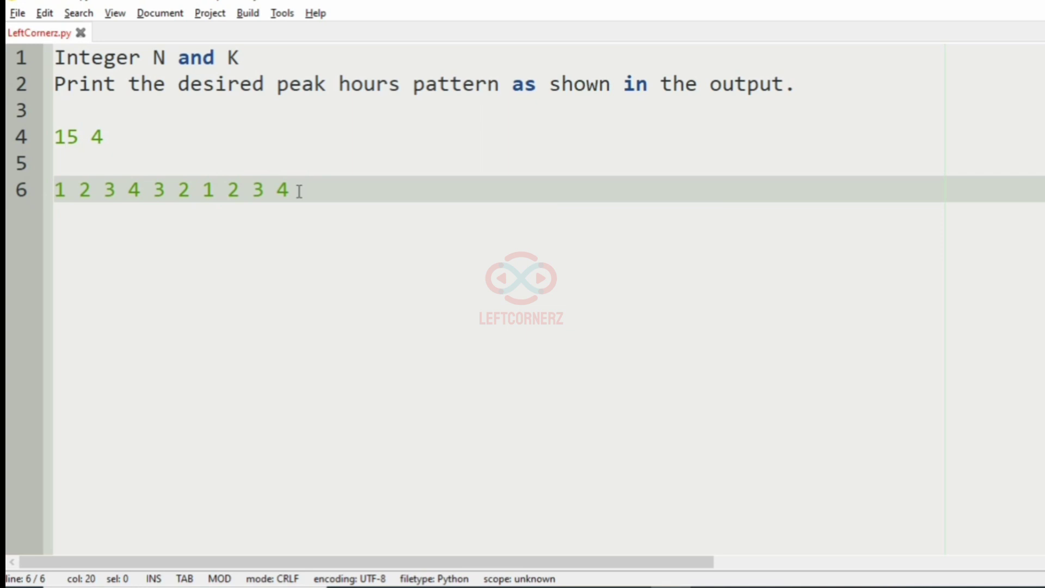
text(3 2 1)
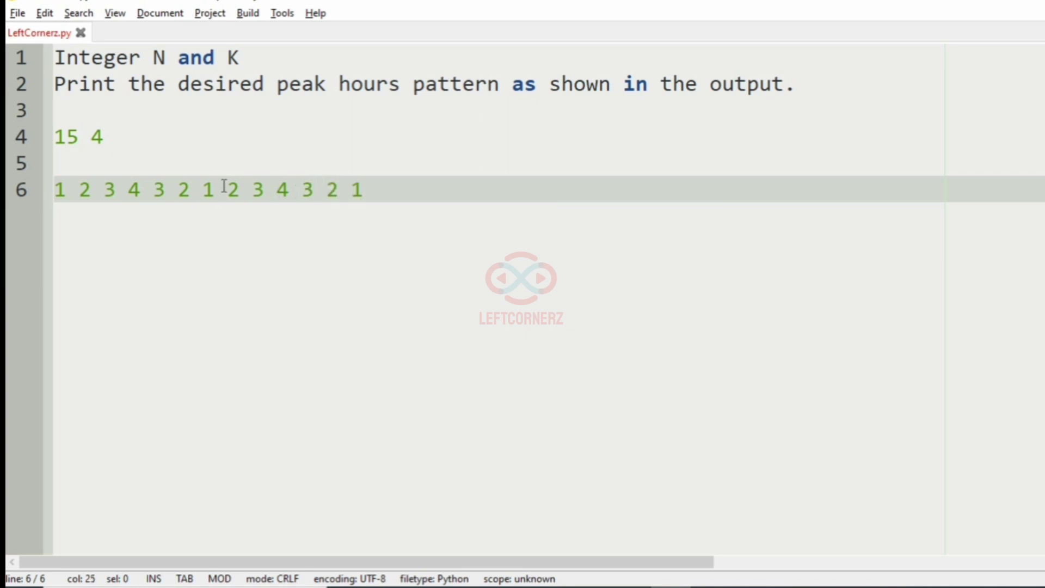
Leave blank lines below the first expected output for the next sample.
click(105, 190)
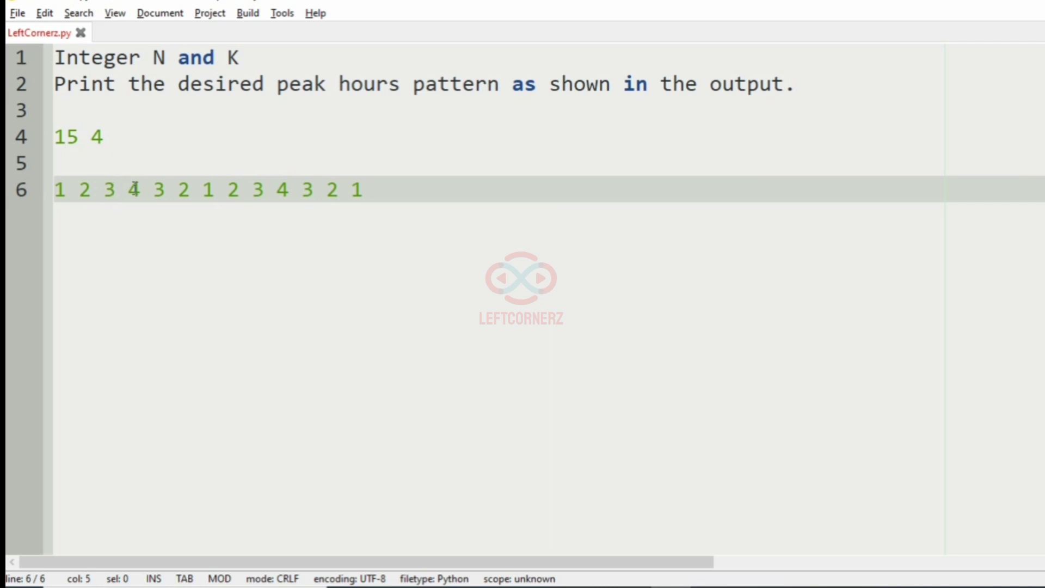
mouse_move(259, 191)
text( 2 3)
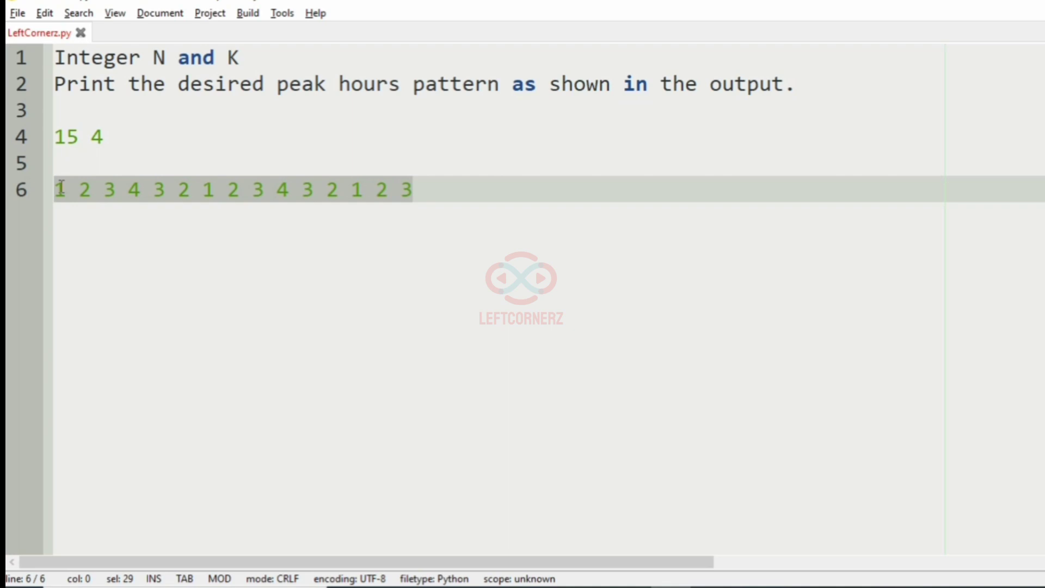
click(114, 109)
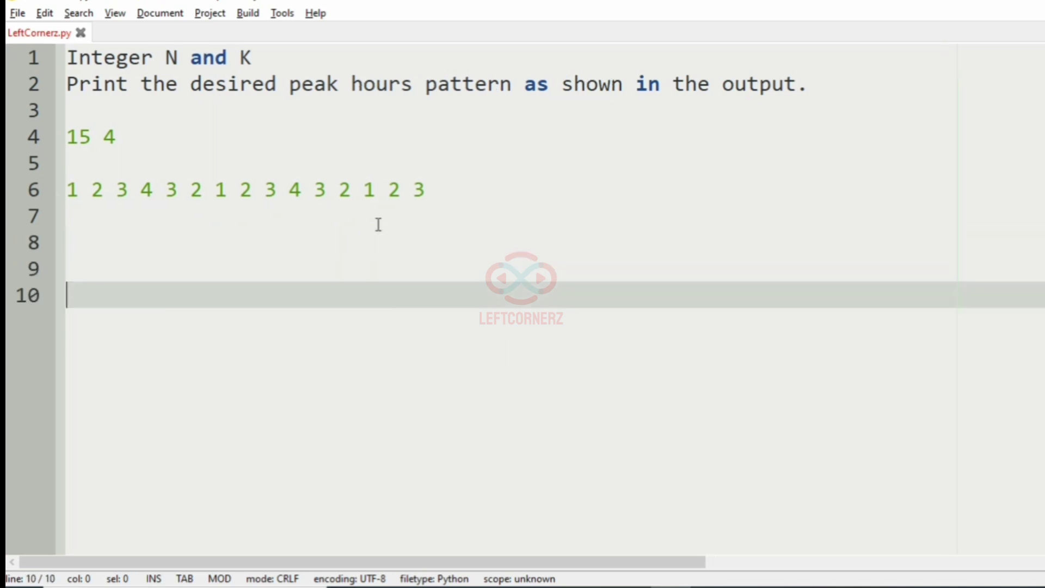
text(10 20)
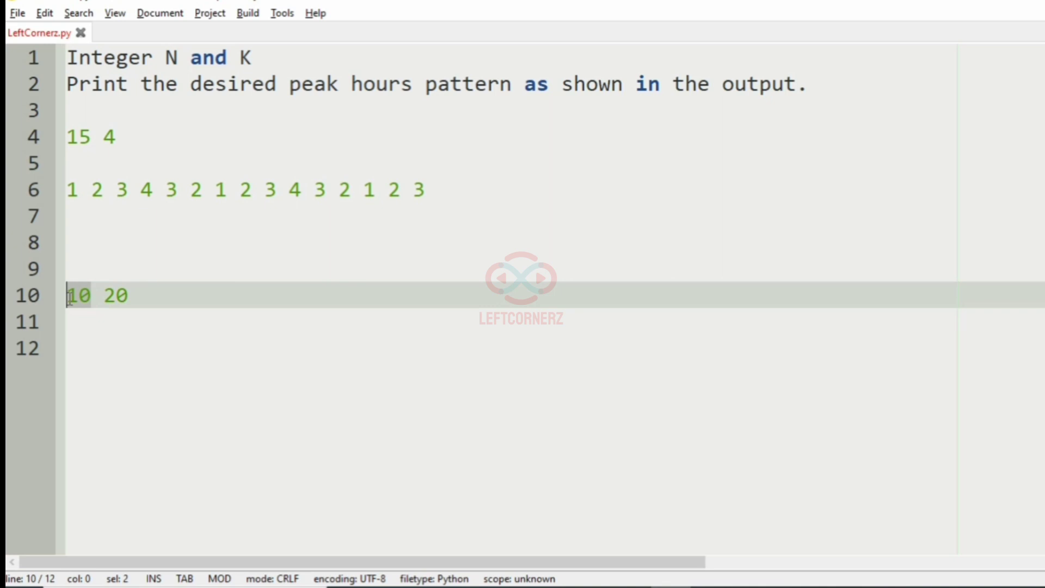
click(130, 347)
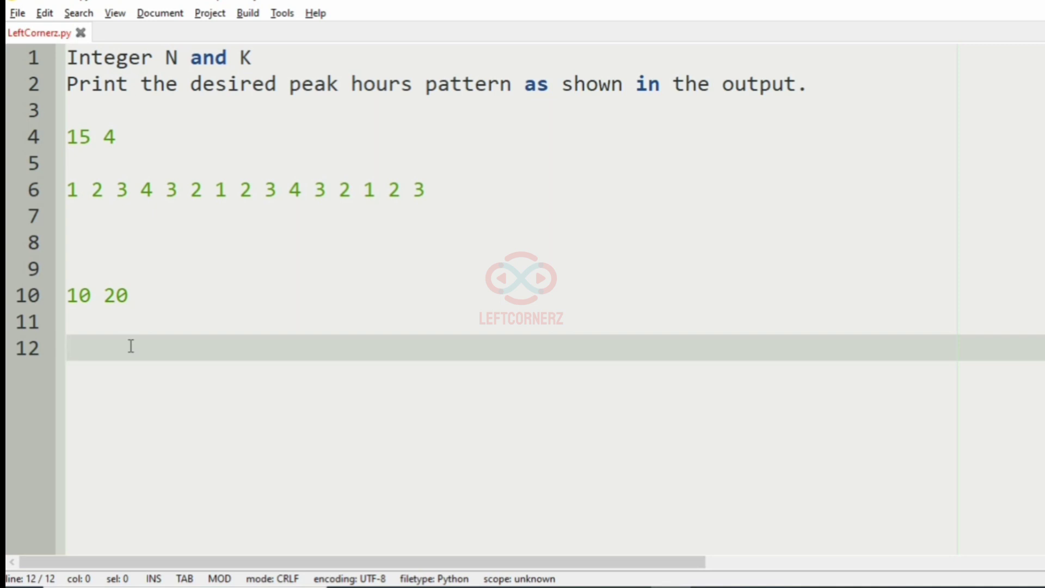
text(1 2 3)
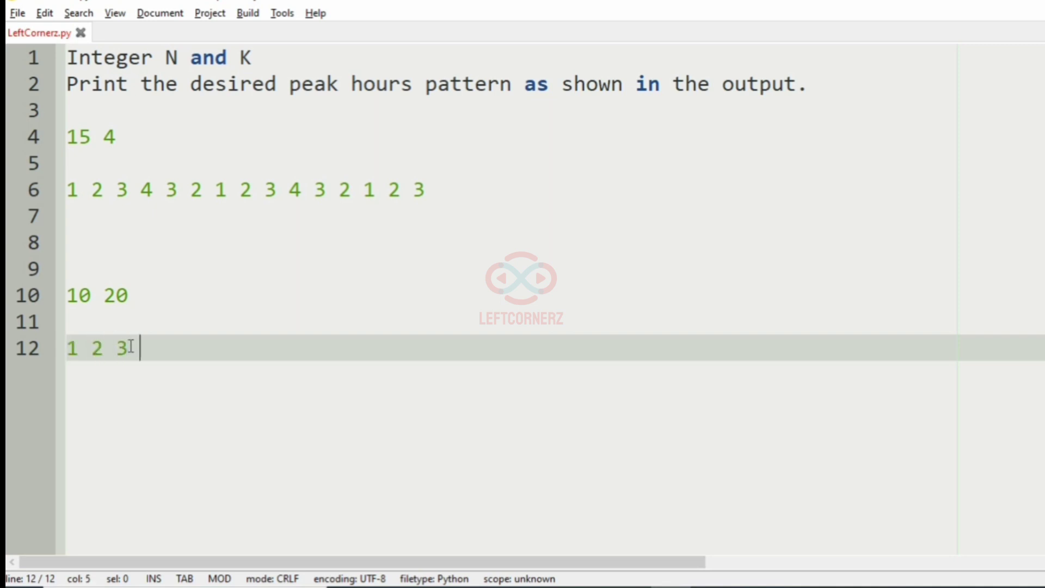
text(4 5 6 7 8 9)
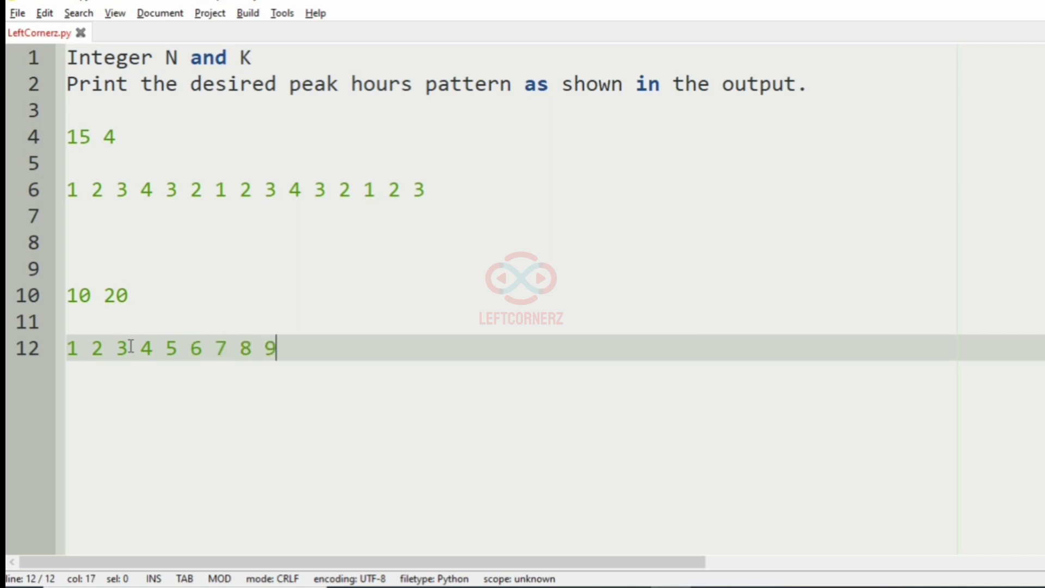
text(10)
text(18 3)
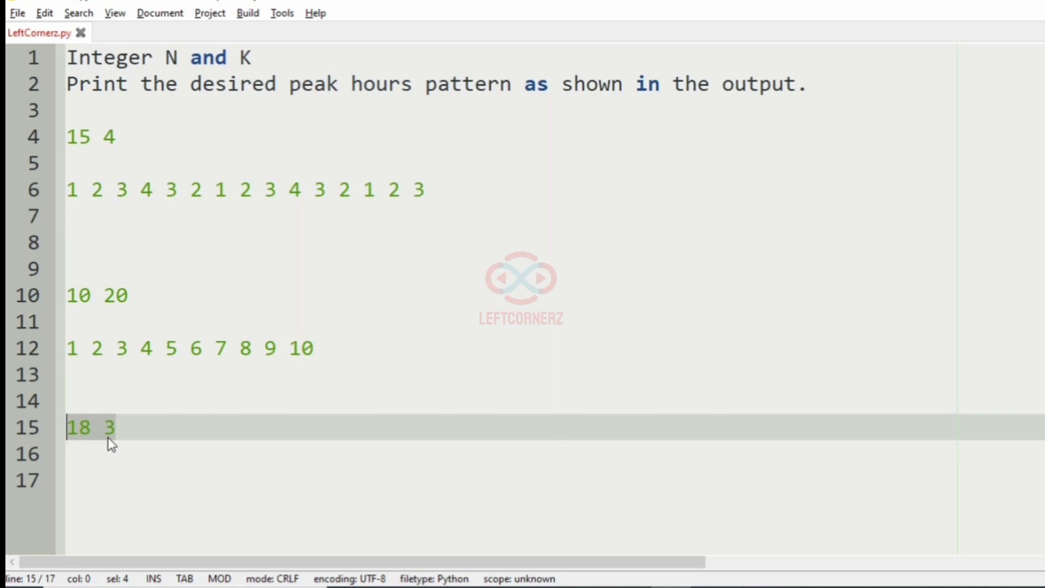
Write the 18 3 expected output as eighteen numbers repeating 1 2 3 2.
click(88, 493)
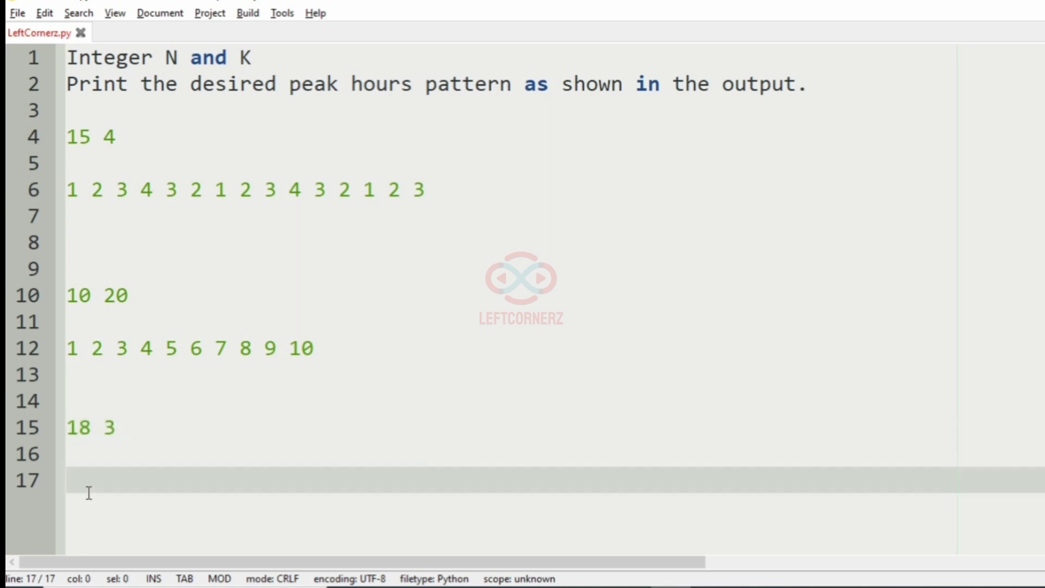
text(1 2 3 2 1)
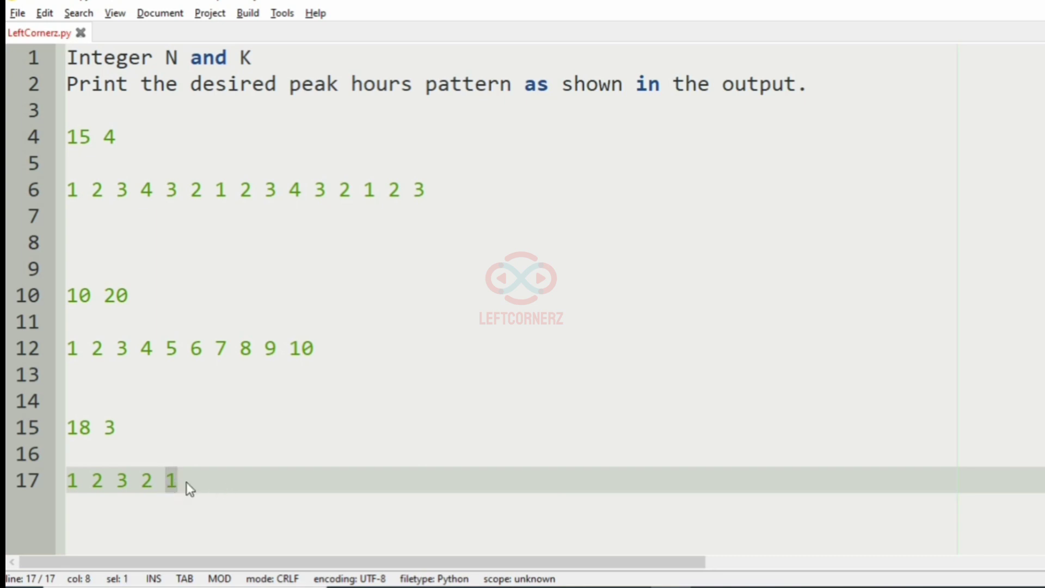
click(191, 481)
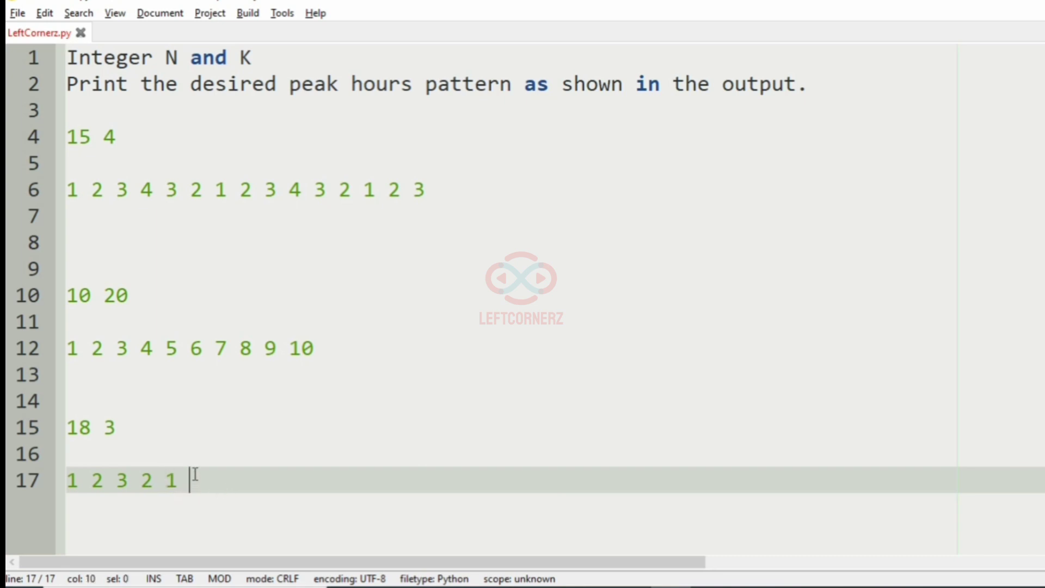
text(2)
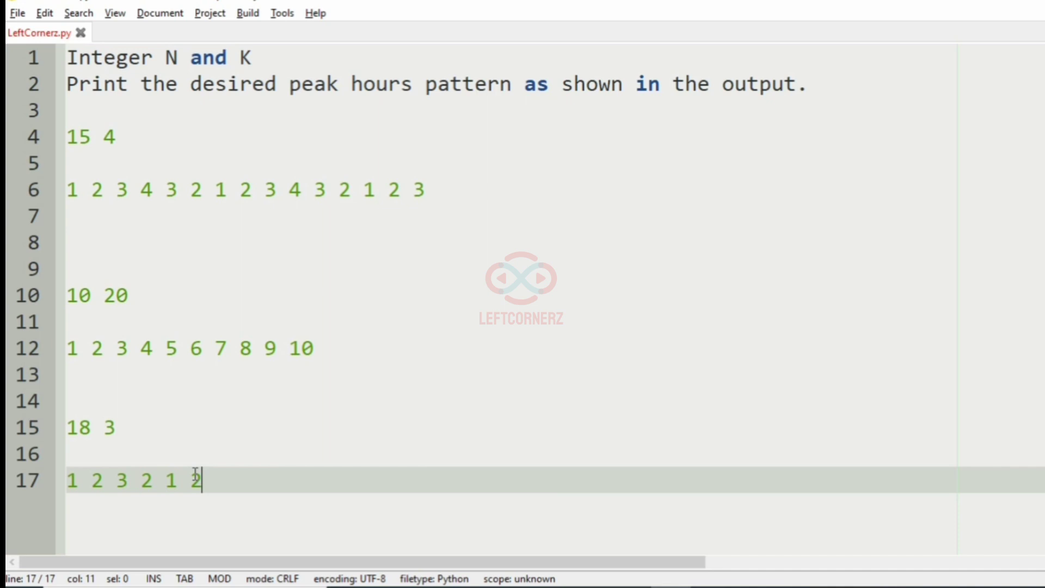
text(3 2)
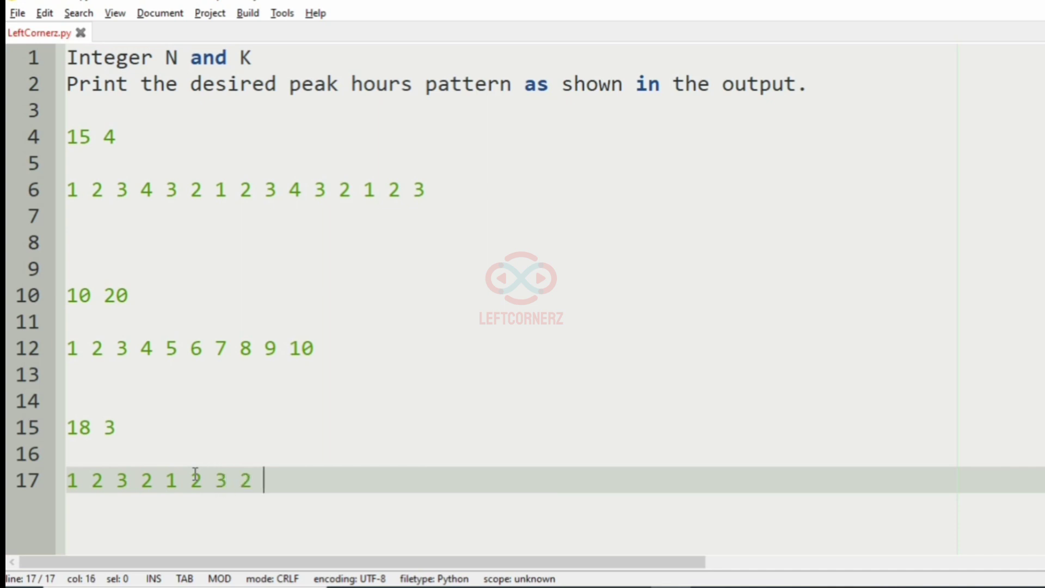
text(1 2 3)
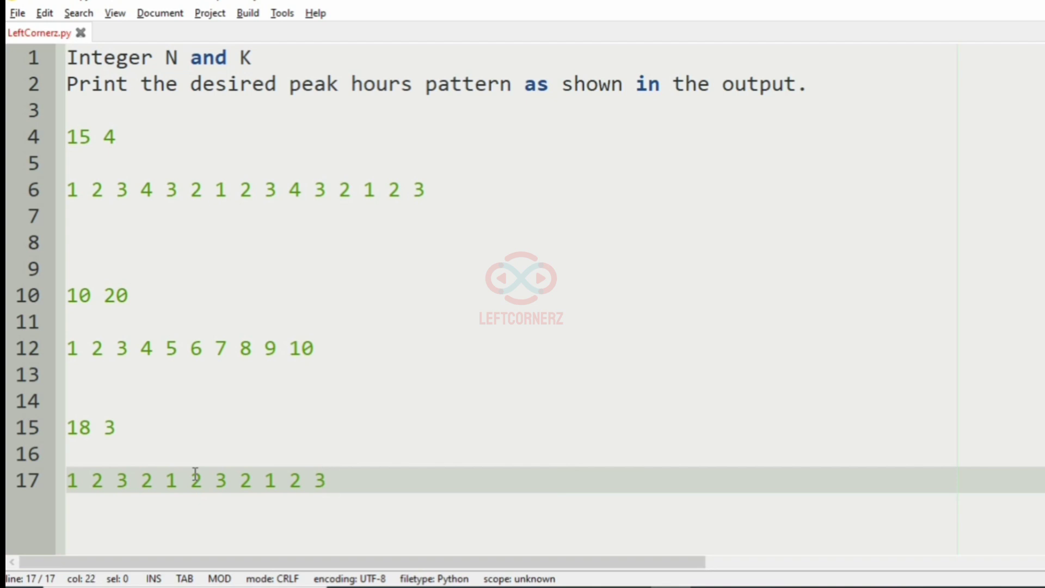
text(2 1)
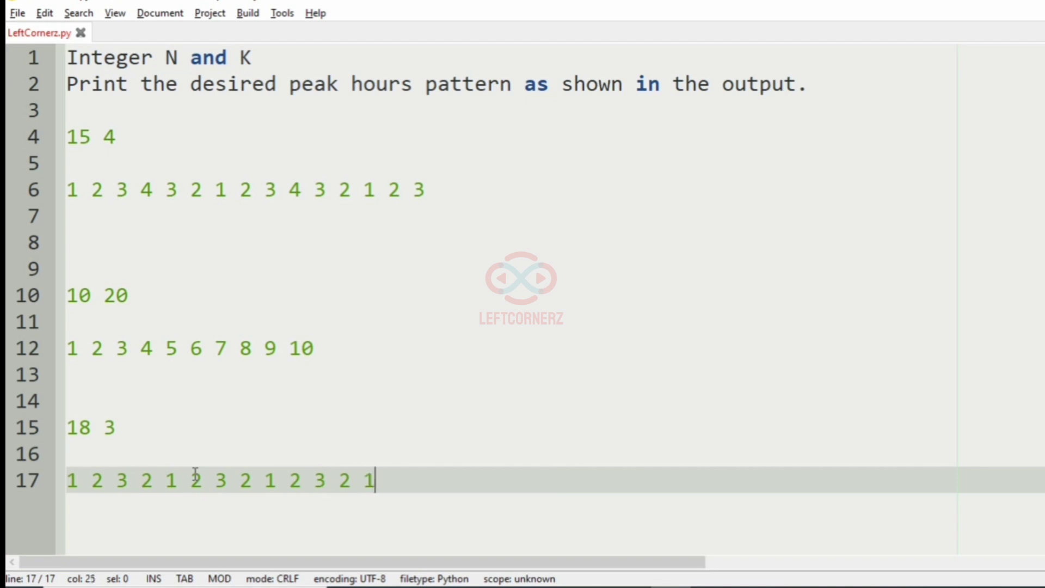
text(2 3)
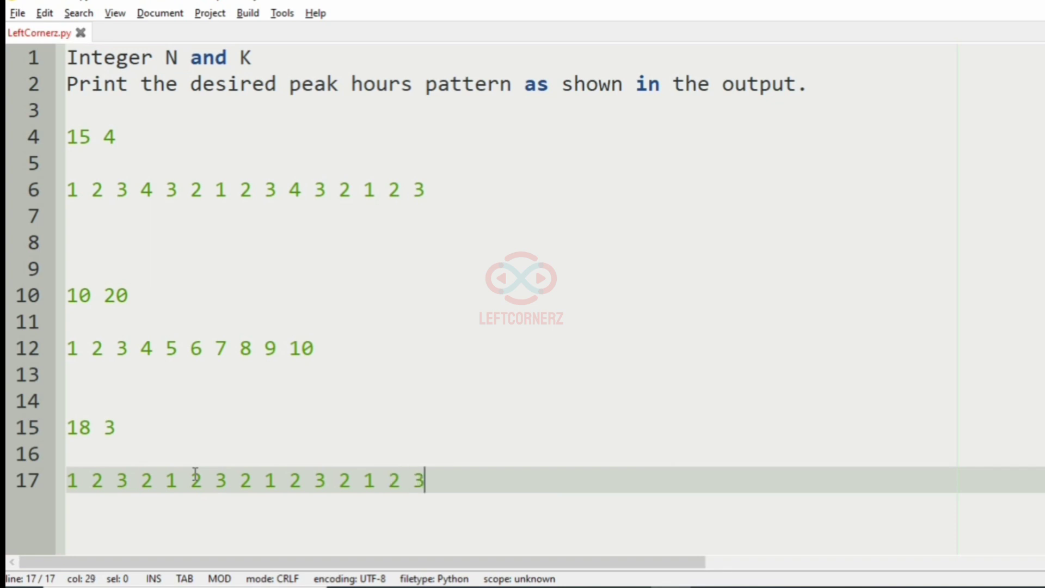
text(2 1)
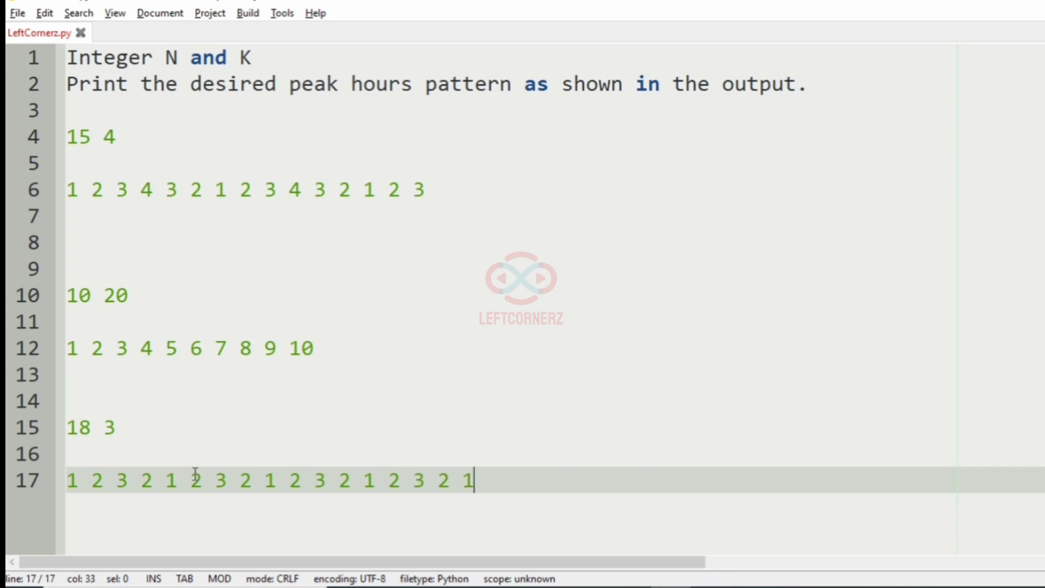
text(" ")
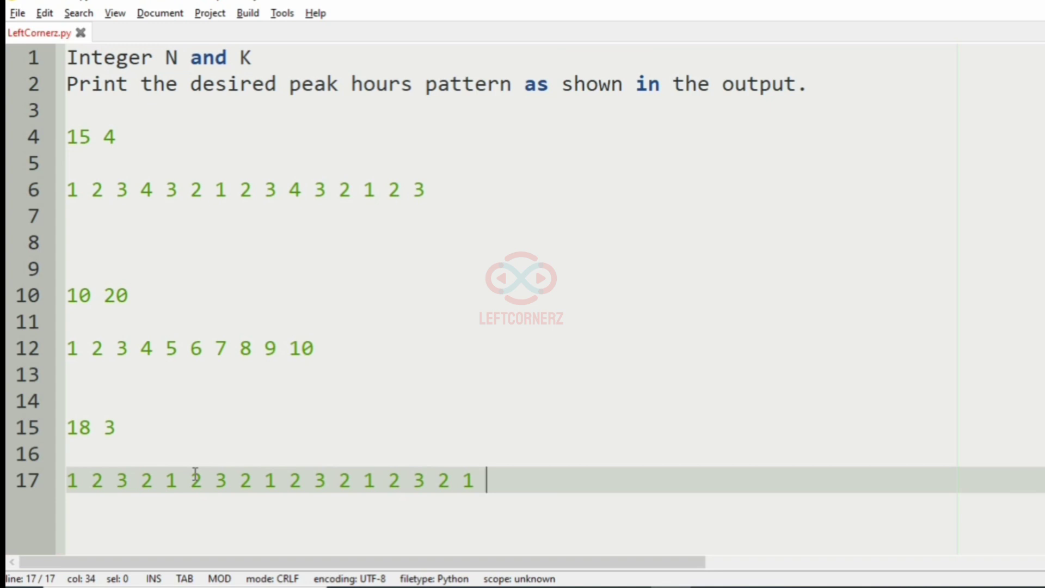
text(2)
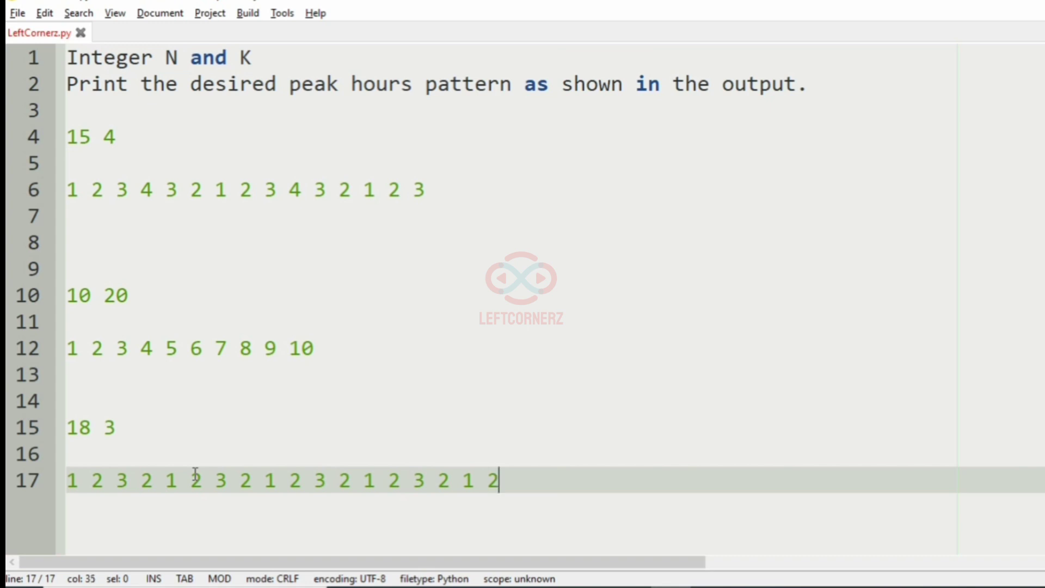